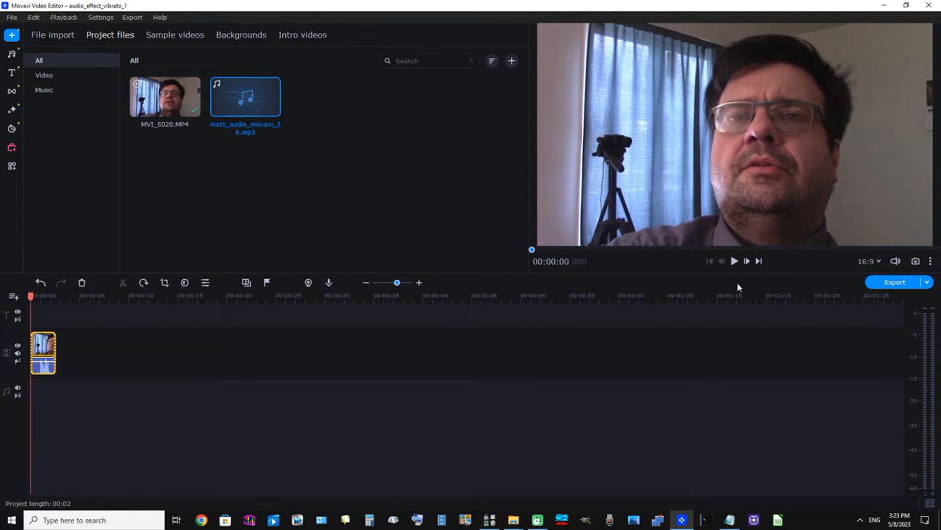
Preview the clip's audio, then drag the Vibrato audio effect onto the webcam video clip
{"action": "left_click", "coordinate": [735, 260]}
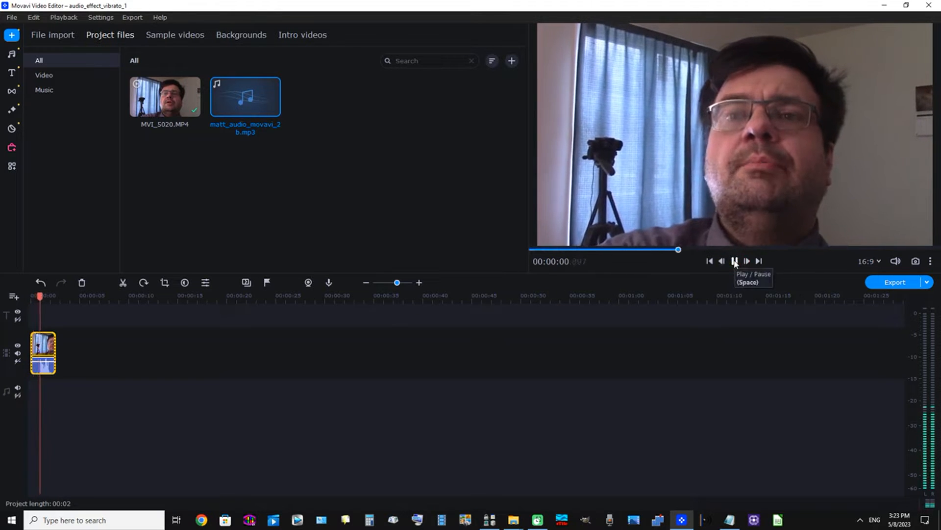
{"action": "left_click", "coordinate": [734, 260]}
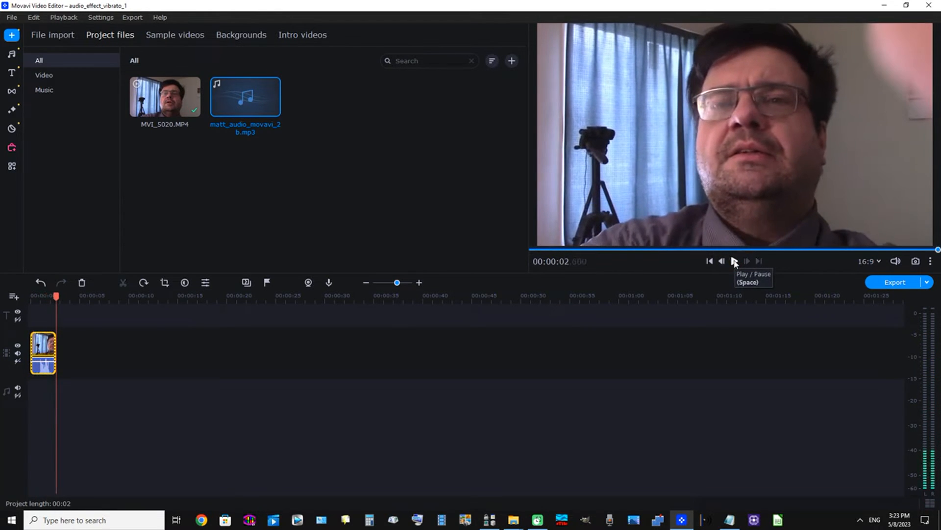
{"action": "mouse_move", "coordinate": [577, 236]}
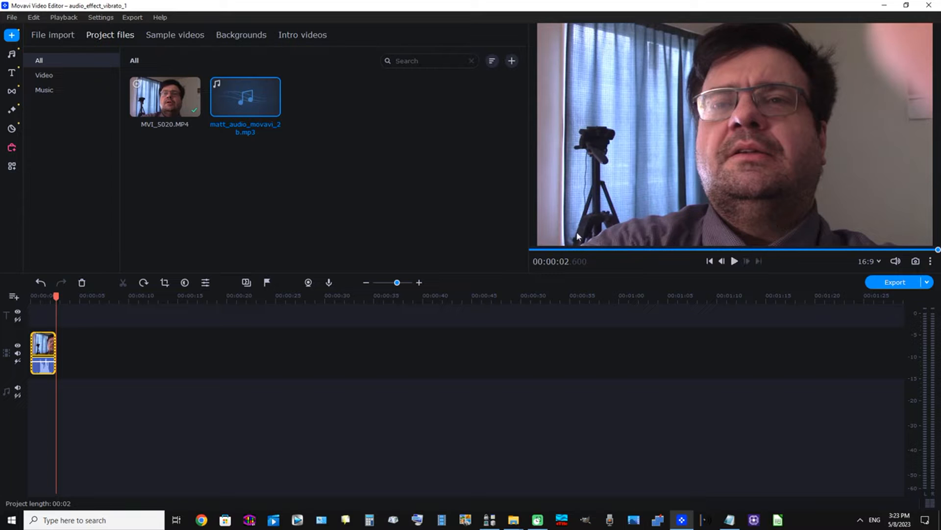
{"action": "mouse_move", "coordinate": [11, 166]}
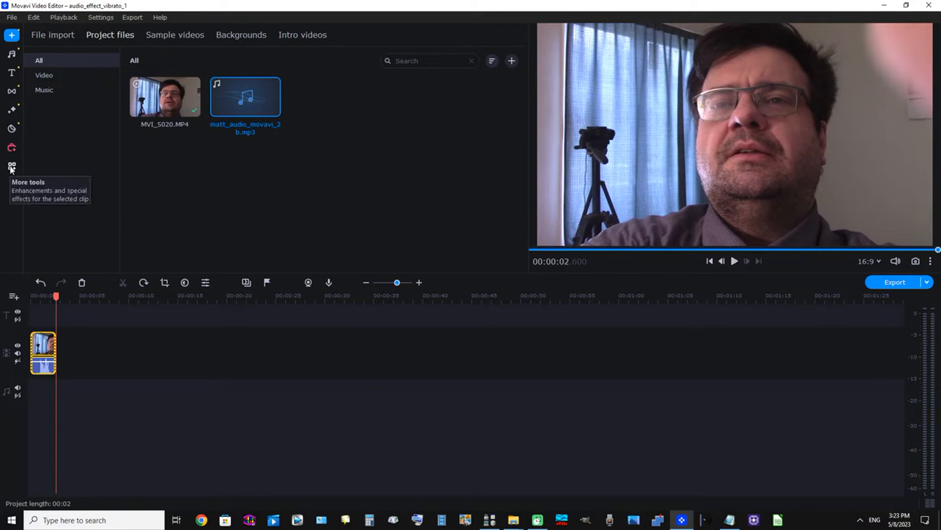
{"action": "left_click", "coordinate": [10, 166]}
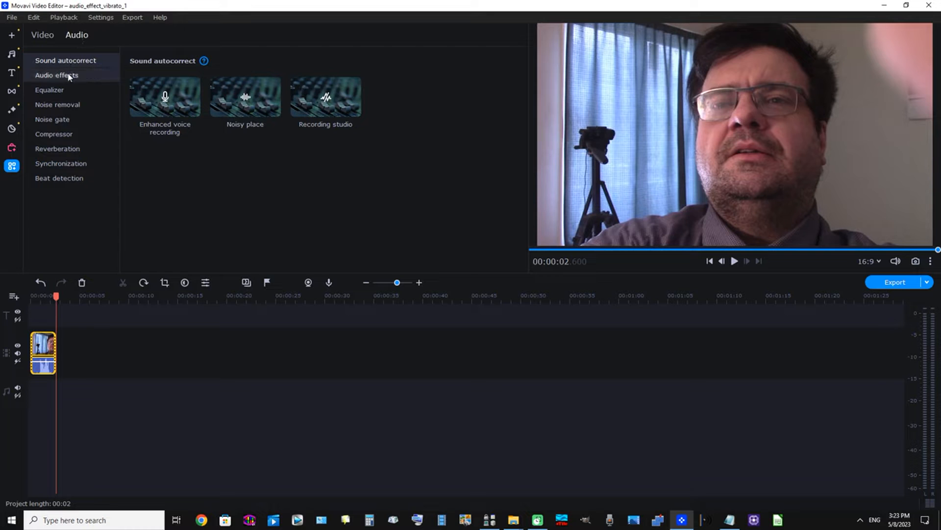
{"action": "left_click", "coordinate": [57, 75]}
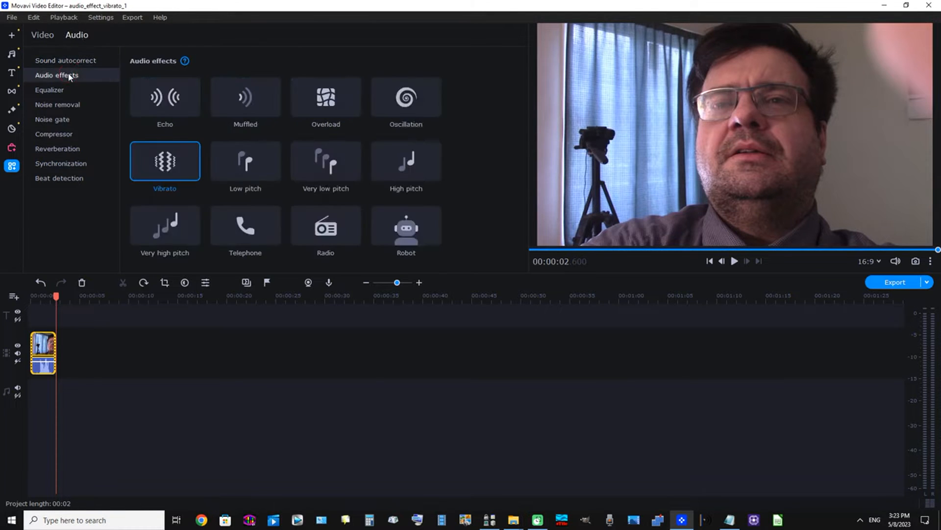
{"action": "mouse_move", "coordinate": [171, 166]}
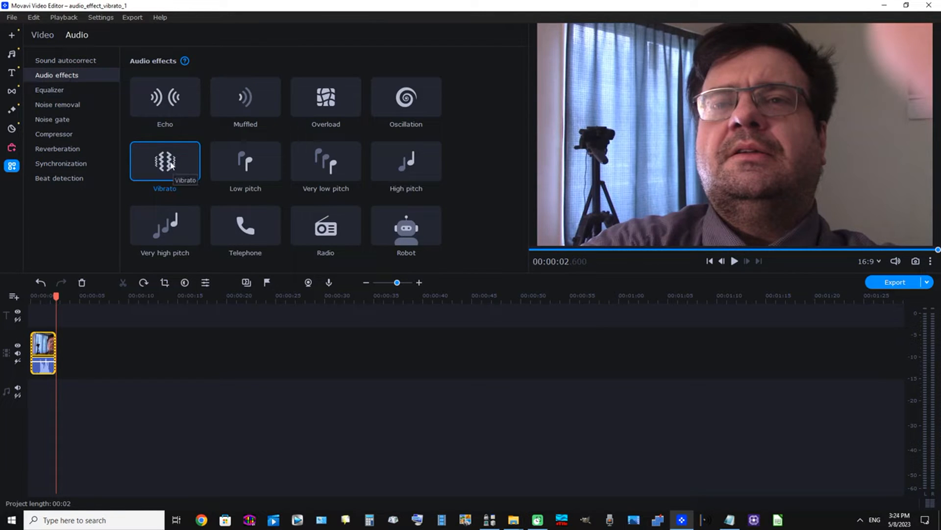
{"action": "left_click_drag", "start_coordinate": [164, 160], "coordinate": [46, 367]}
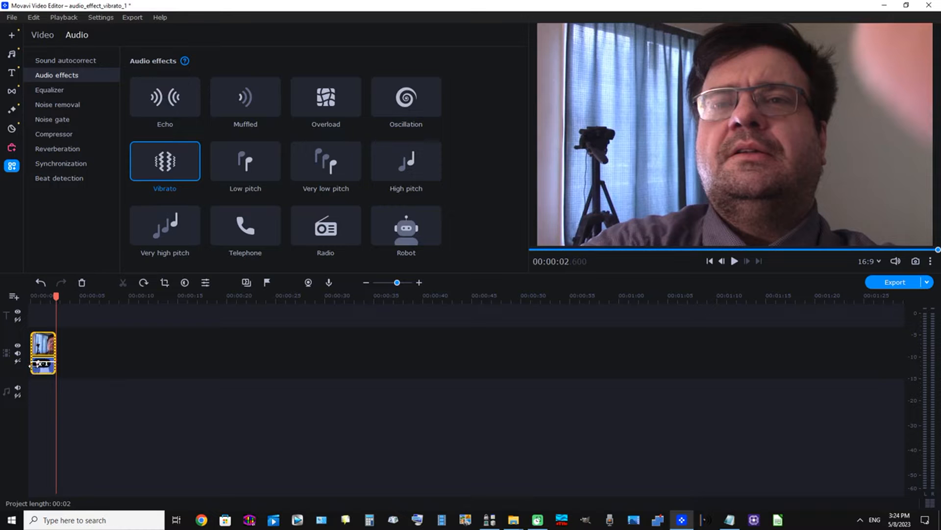
Replay the Vibrato-treated clip from the start and open its clip properties
{"action": "left_click", "coordinate": [734, 260]}
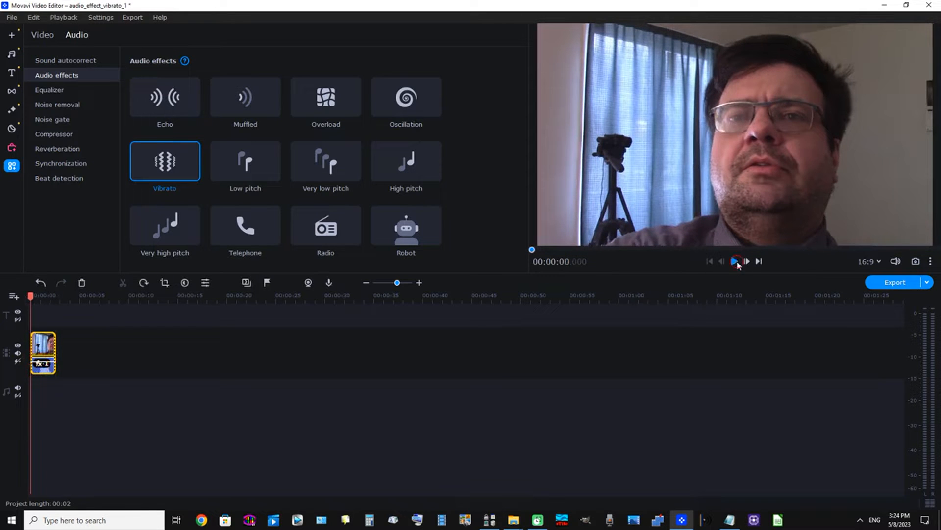
{"action": "left_click", "coordinate": [735, 261]}
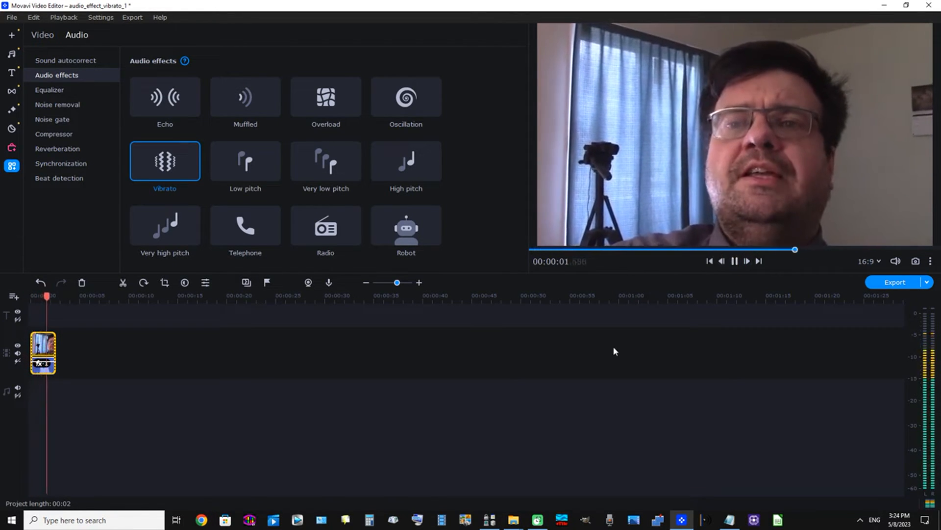
{"action": "left_click", "coordinate": [733, 260]}
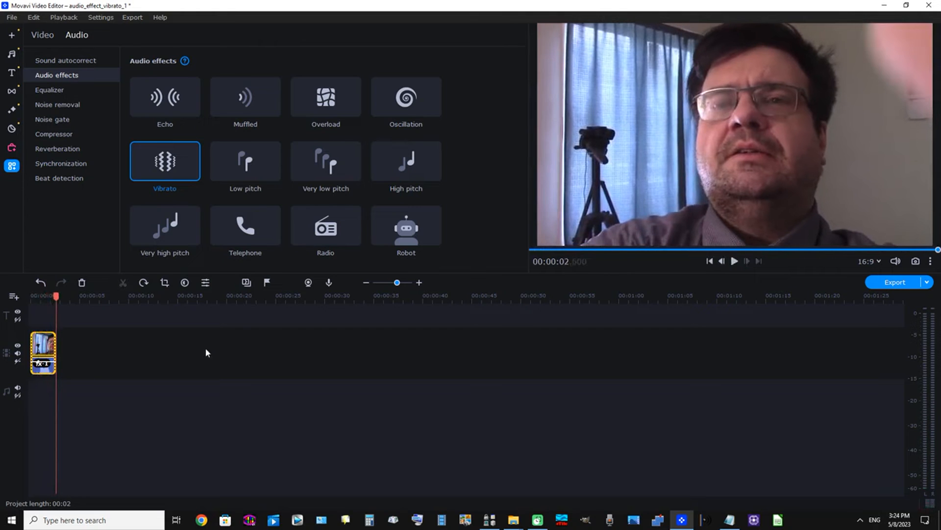
{"action": "left_click", "coordinate": [708, 260]}
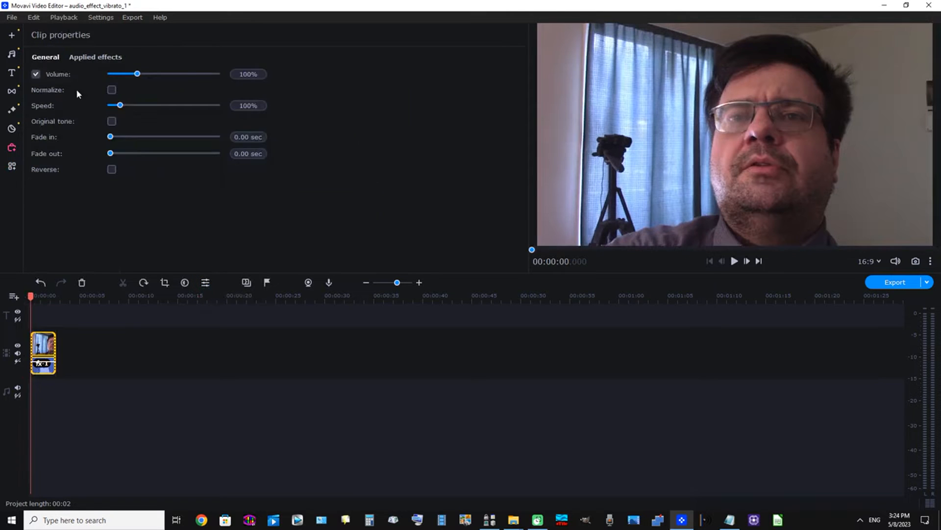
In Applied effects, raise the Vibrato intensity to 100% and preview the clip
{"action": "left_click", "coordinate": [95, 57]}
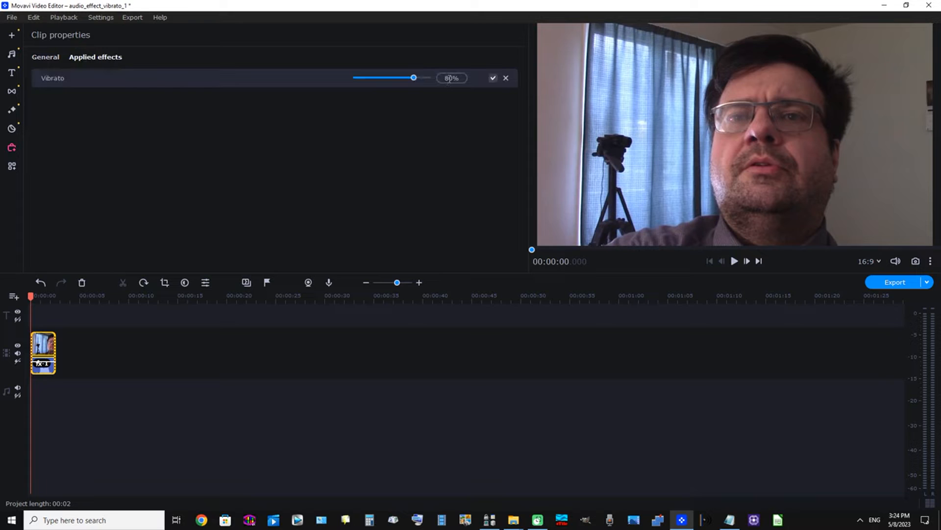
{"action": "left_click", "coordinate": [452, 78]}
{"action": "type", "text": "100"}
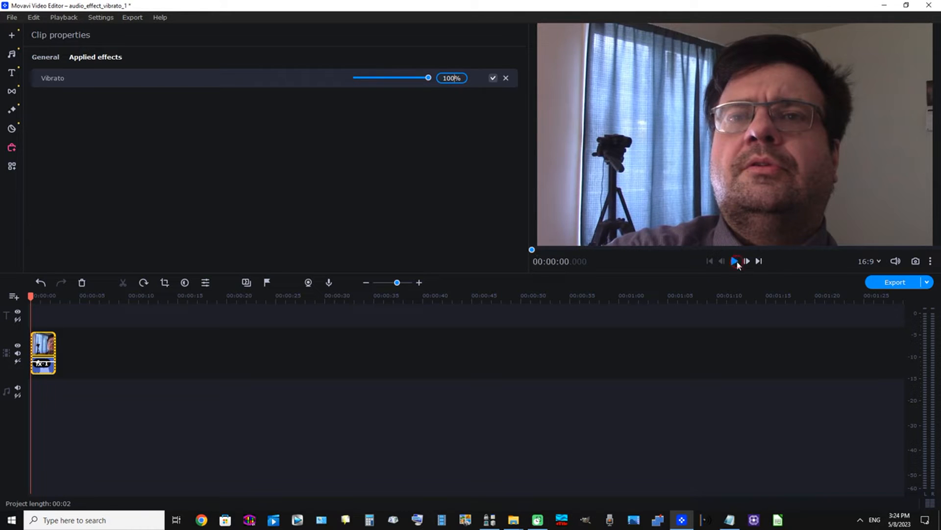
{"action": "left_click", "coordinate": [734, 260]}
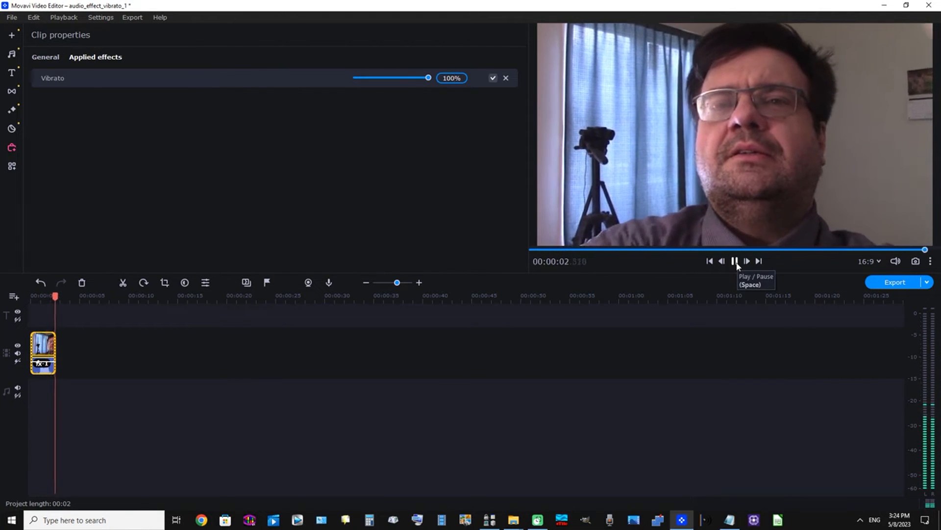
{"action": "left_click", "coordinate": [733, 260]}
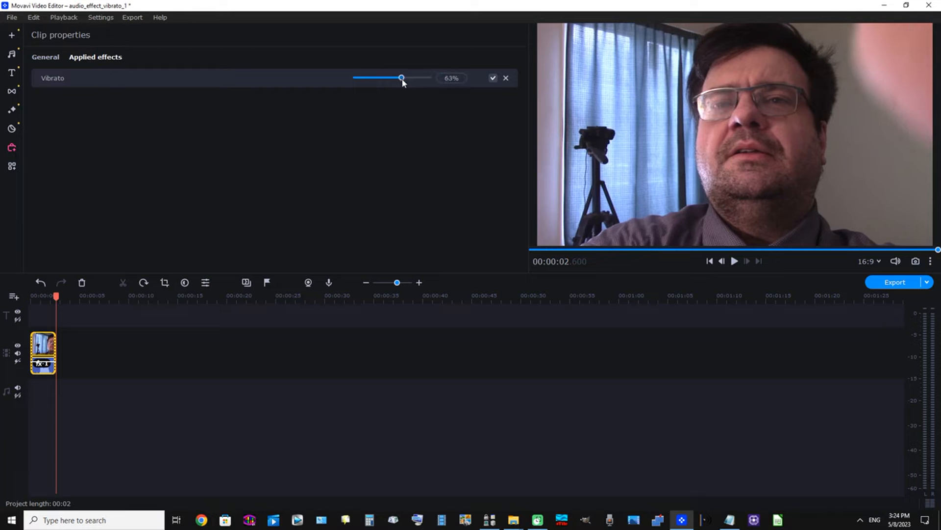
Lower the Vibrato slider to about 34% and play the clip back from the start
{"action": "left_click_drag", "start_coordinate": [401, 77], "coordinate": [379, 78]}
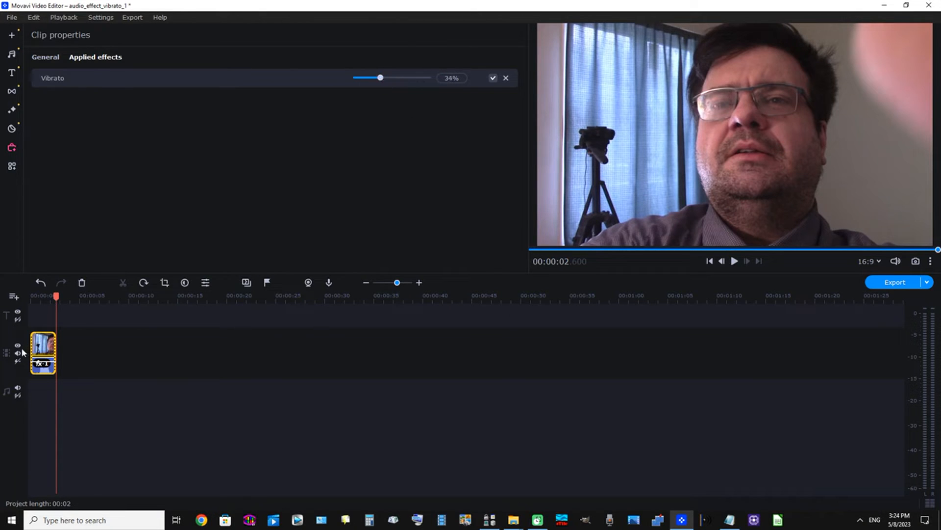
{"action": "left_click", "coordinate": [733, 261]}
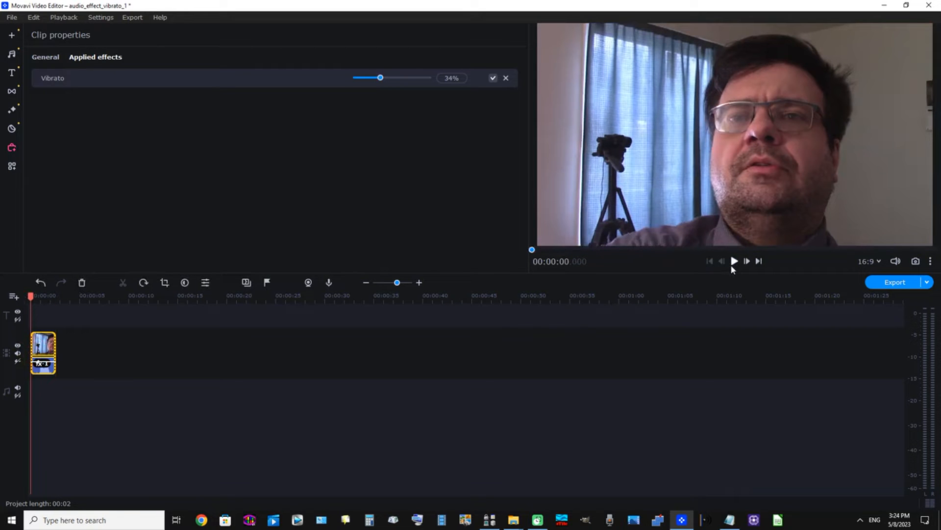
{"action": "left_click", "coordinate": [733, 261]}
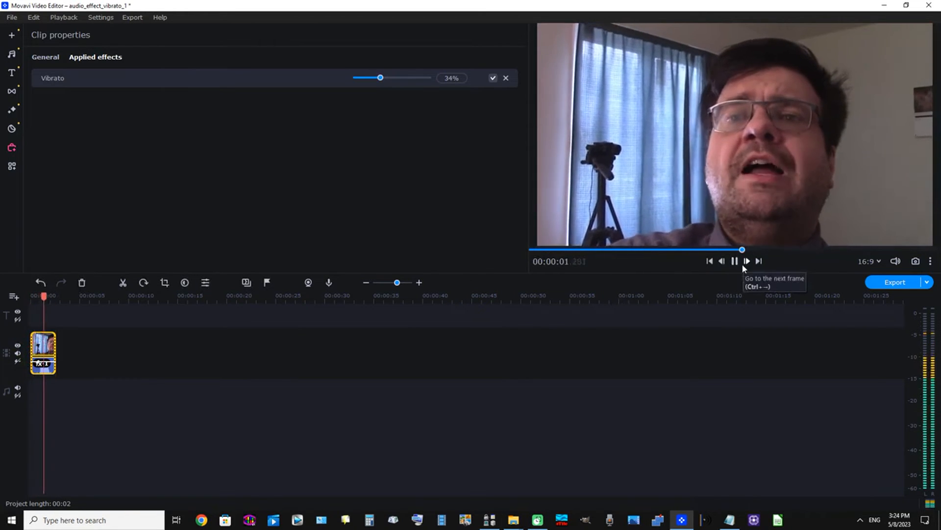
{"action": "left_click", "coordinate": [734, 260]}
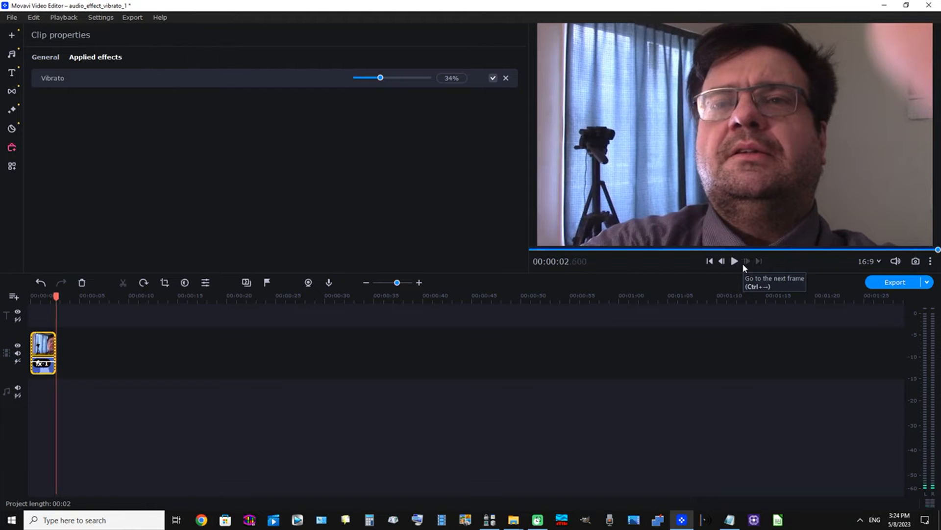
{"action": "mouse_move", "coordinate": [358, 93]}
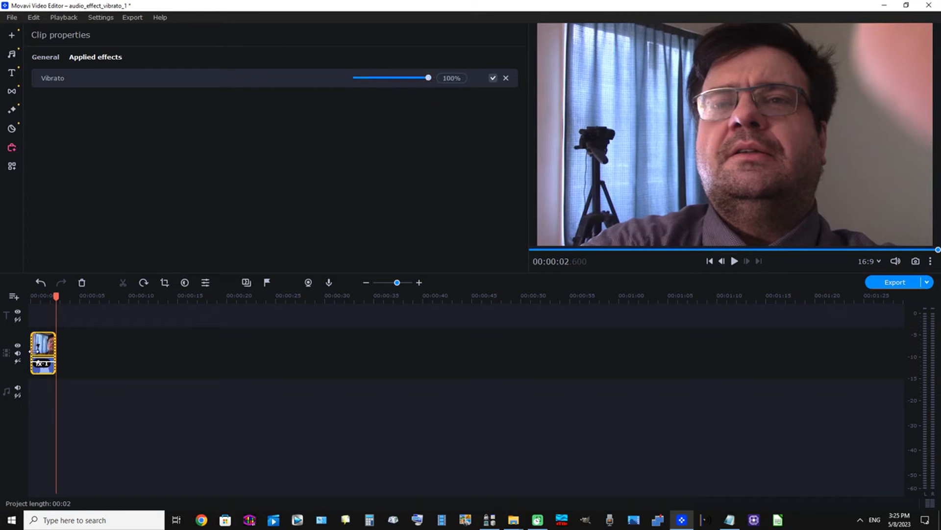
Place the MP3 from Project files on the audio track and play the project
{"action": "left_click", "coordinate": [709, 260]}
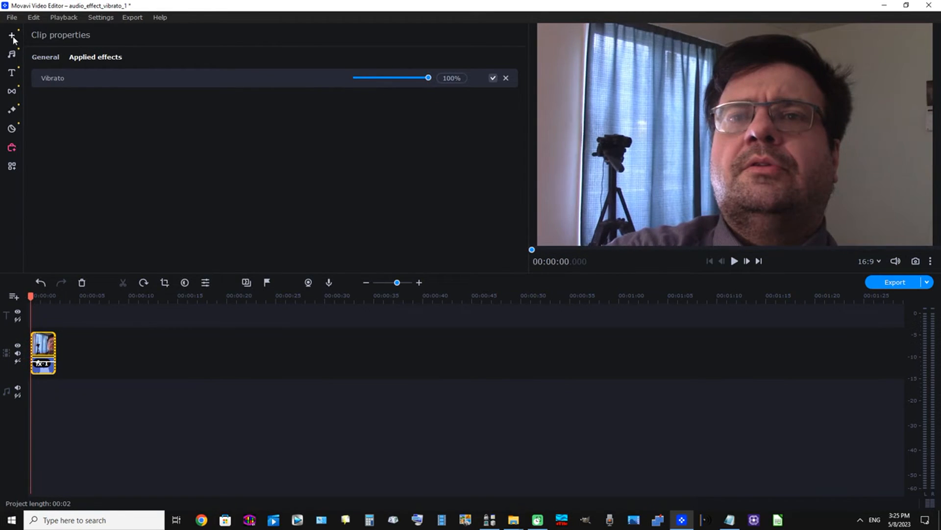
{"action": "left_click", "coordinate": [11, 35]}
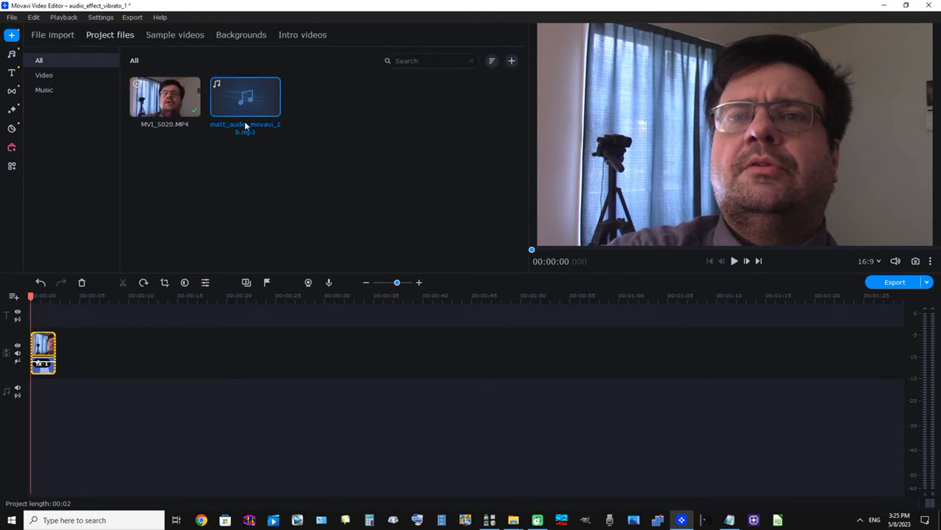
{"action": "mouse_move", "coordinate": [107, 41]}
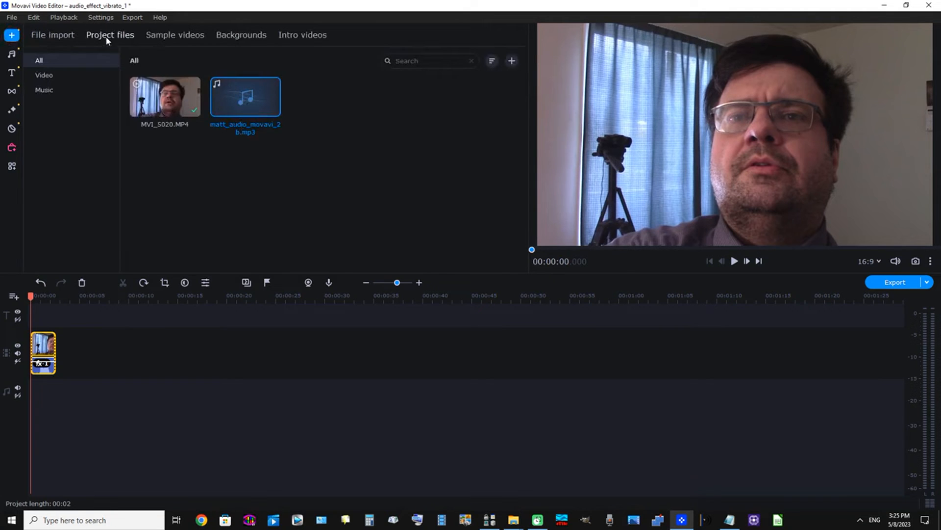
{"action": "mouse_move", "coordinate": [185, 71]}
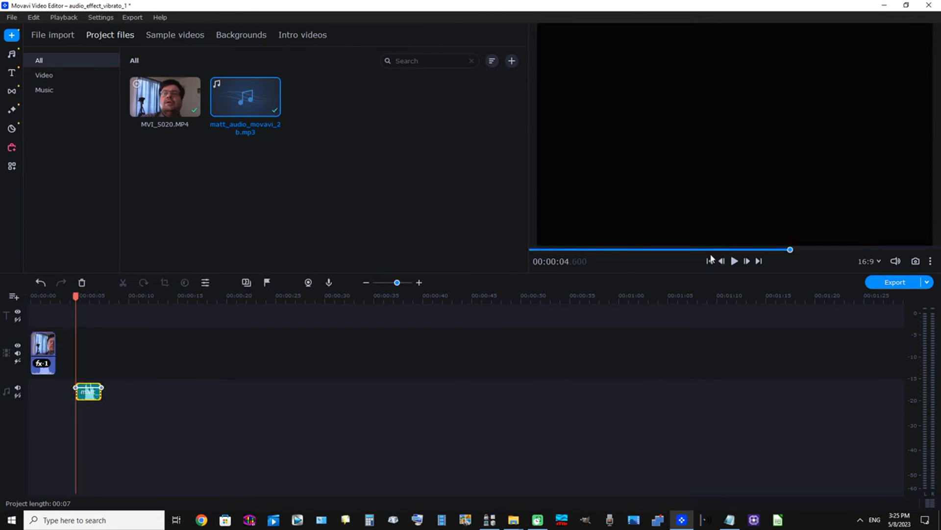
{"action": "left_click", "coordinate": [734, 261]}
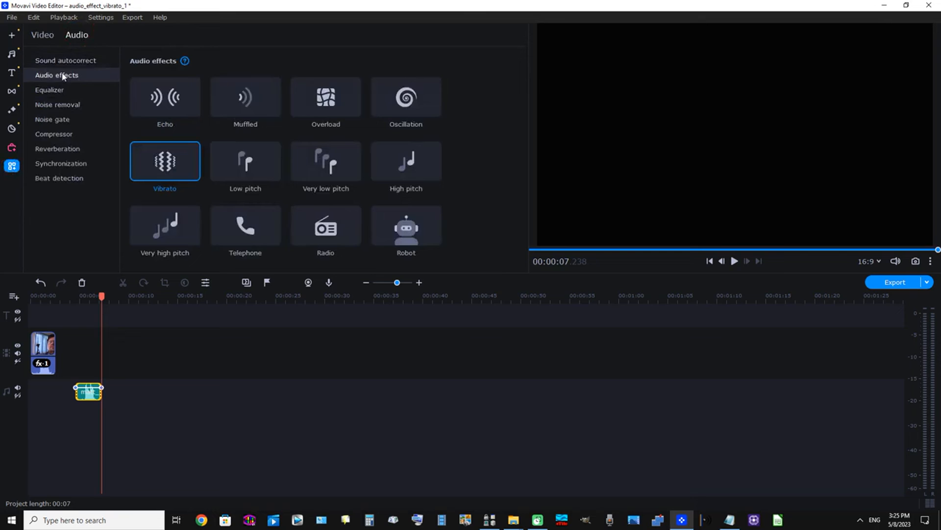
{"action": "mouse_move", "coordinate": [176, 163]}
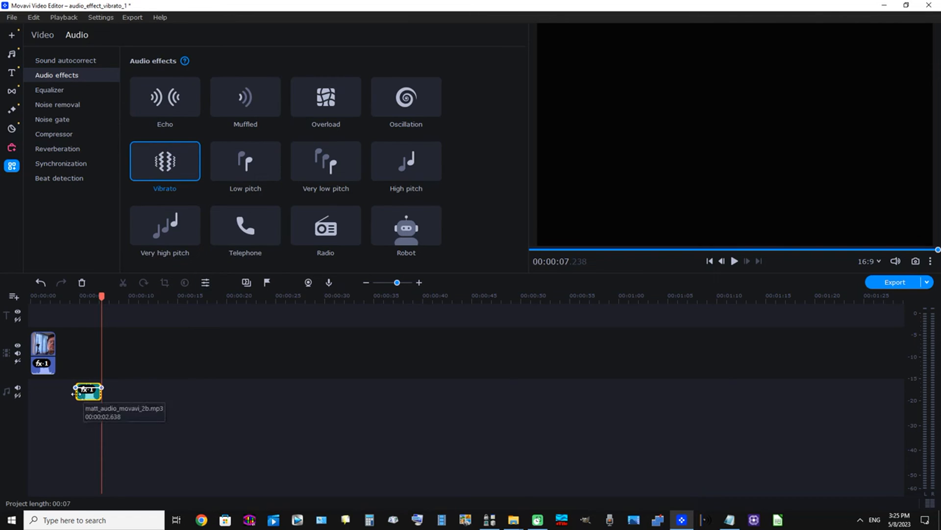
Play and stop the Vibrato-treated MP3 clip to hear the effect
{"action": "left_click", "coordinate": [735, 260]}
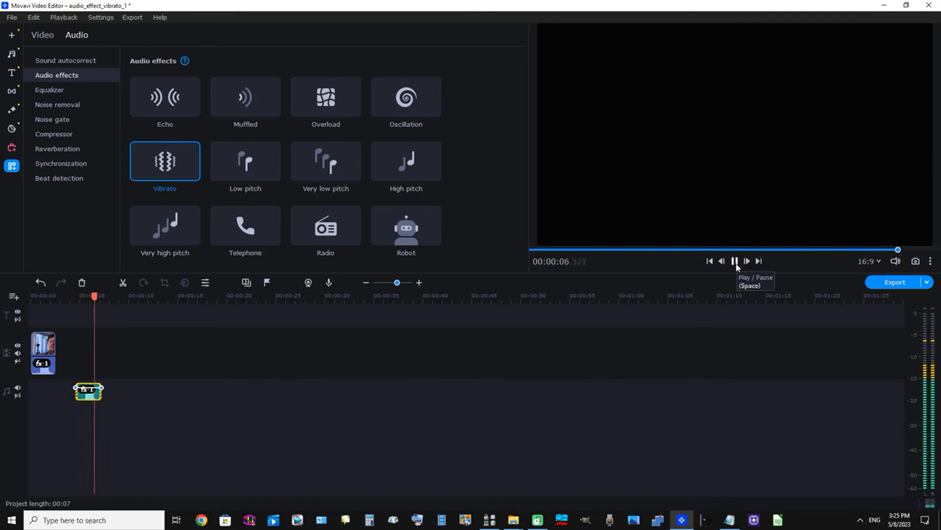
{"action": "left_click", "coordinate": [736, 260]}
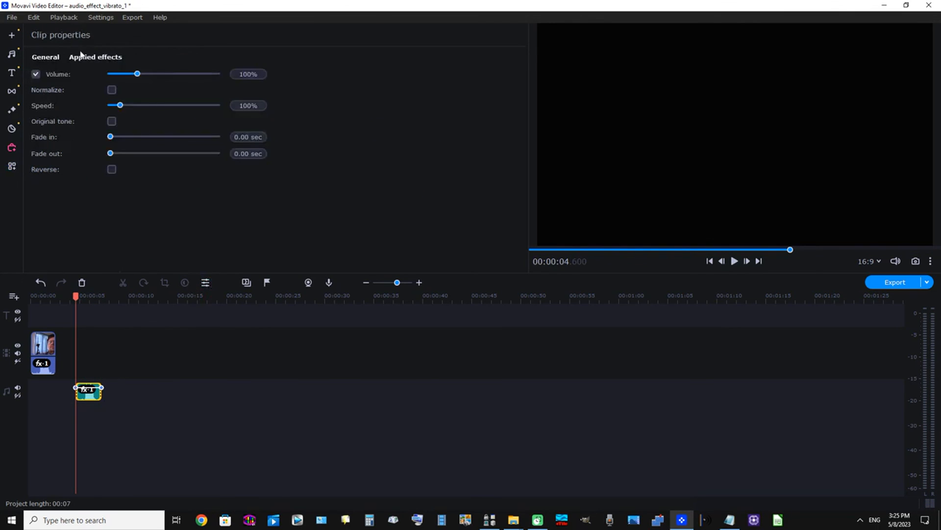
Show the MP3 clip's applied Vibrato effect, with strength at 80%
{"action": "left_click", "coordinate": [95, 57]}
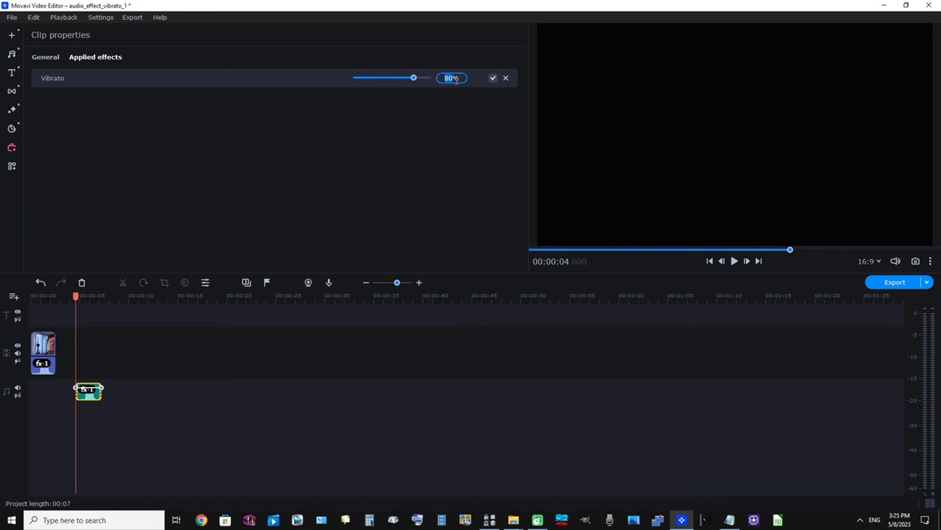
{"action": "mouse_move", "coordinate": [458, 91]}
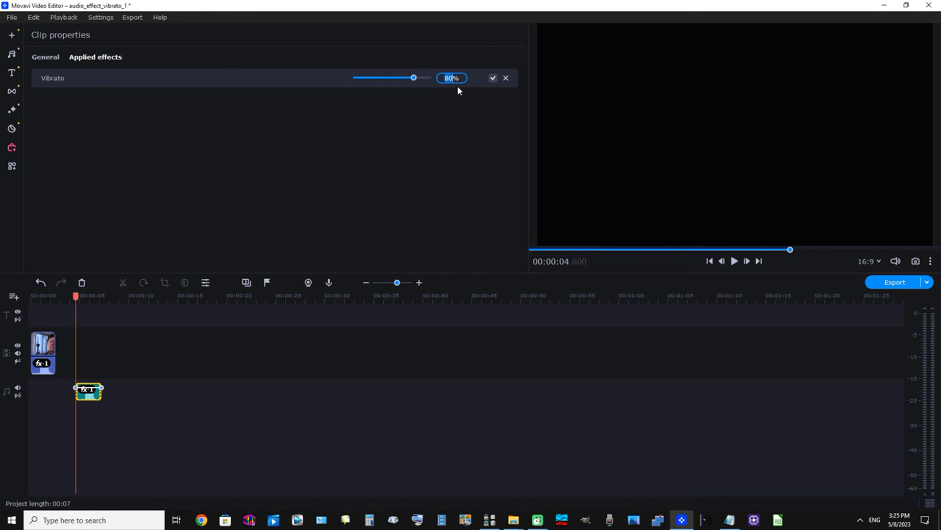
{"action": "mouse_move", "coordinate": [393, 83]}
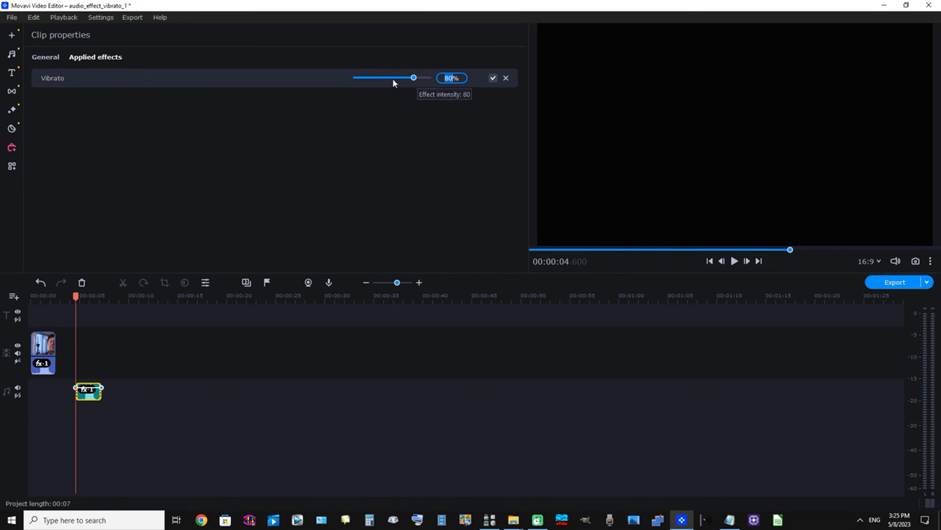
{"action": "mouse_move", "coordinate": [385, 119]}
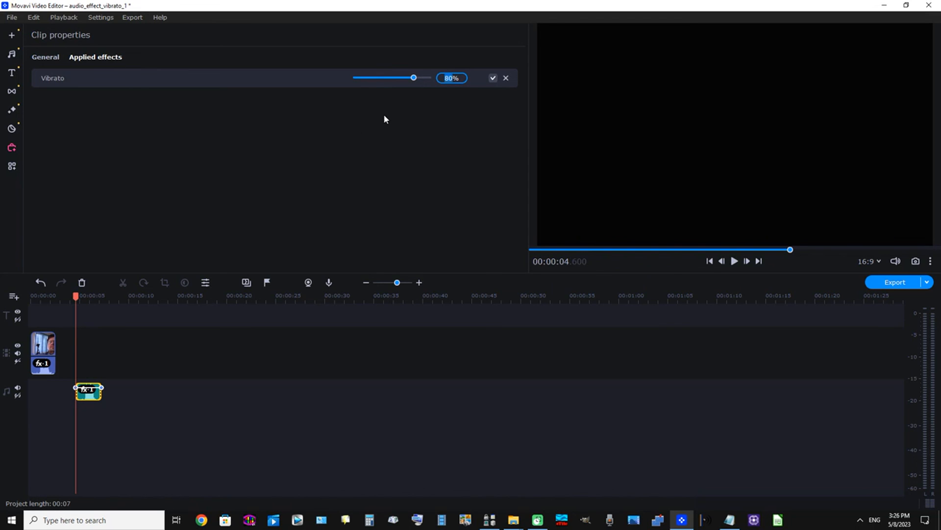
{"action": "mouse_move", "coordinate": [362, 158]}
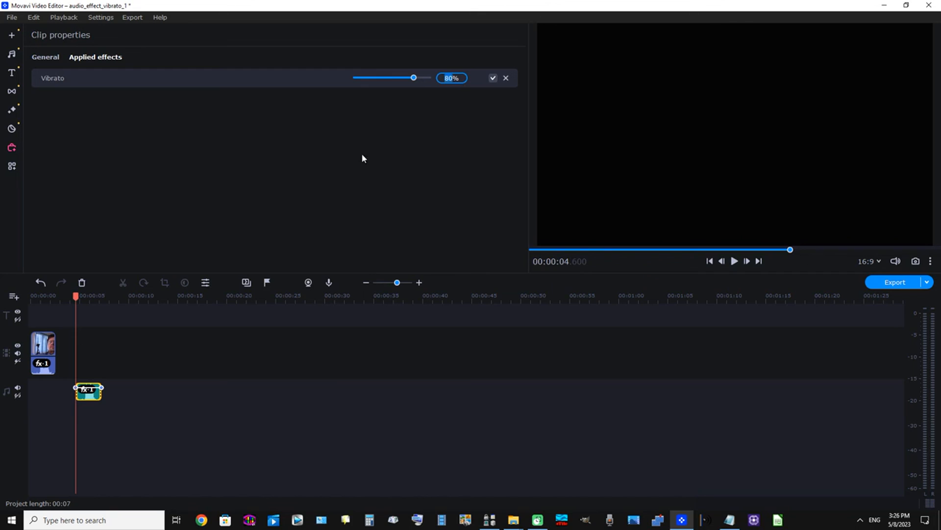